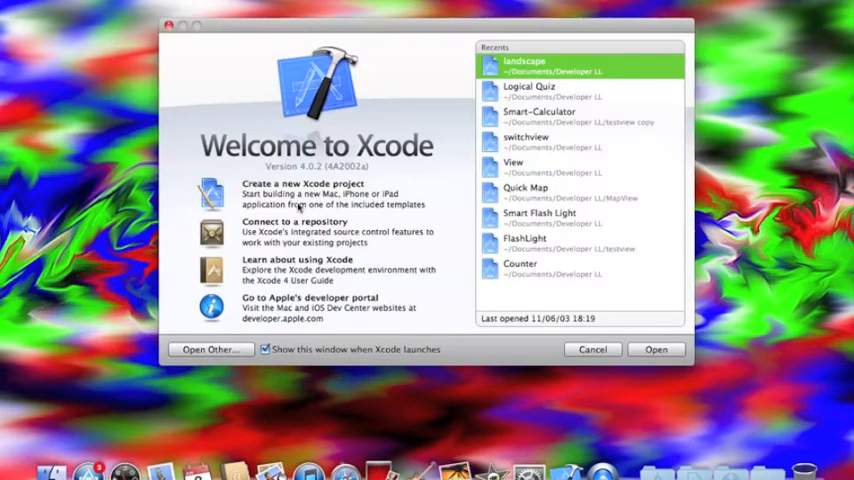
Start a new View-based Application project named landscapeview and proceed to the save dialog
left_click(304, 184)
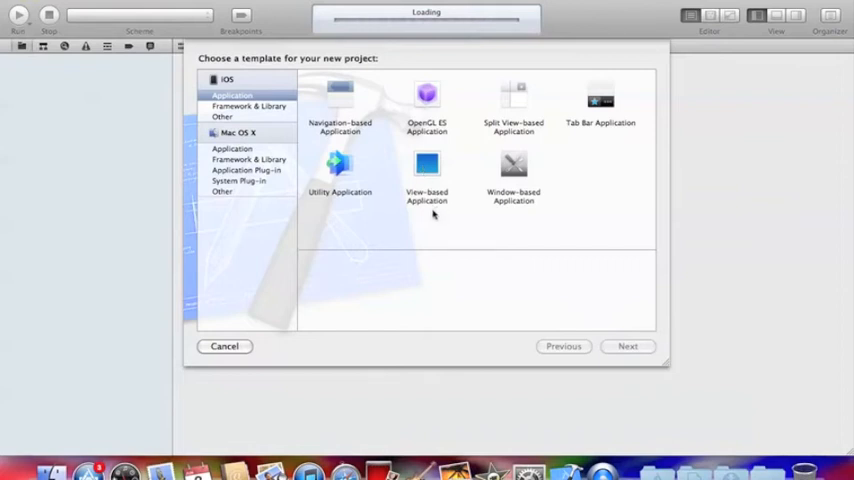
left_click(628, 346)
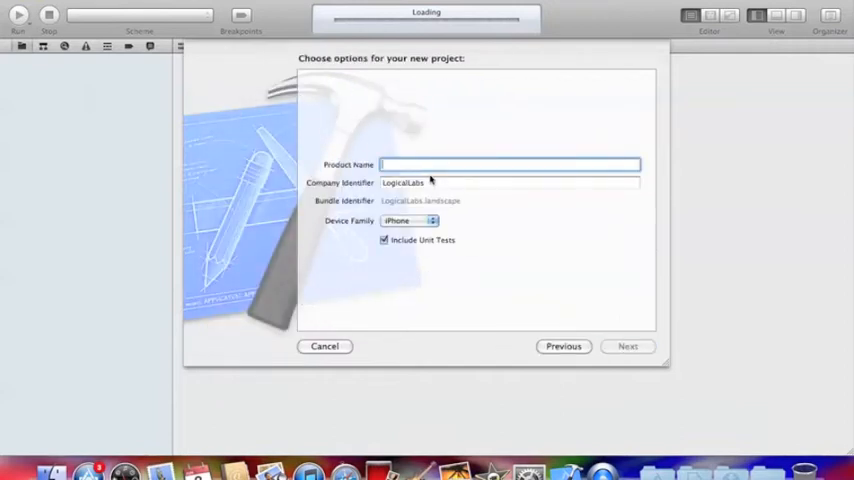
type("land")
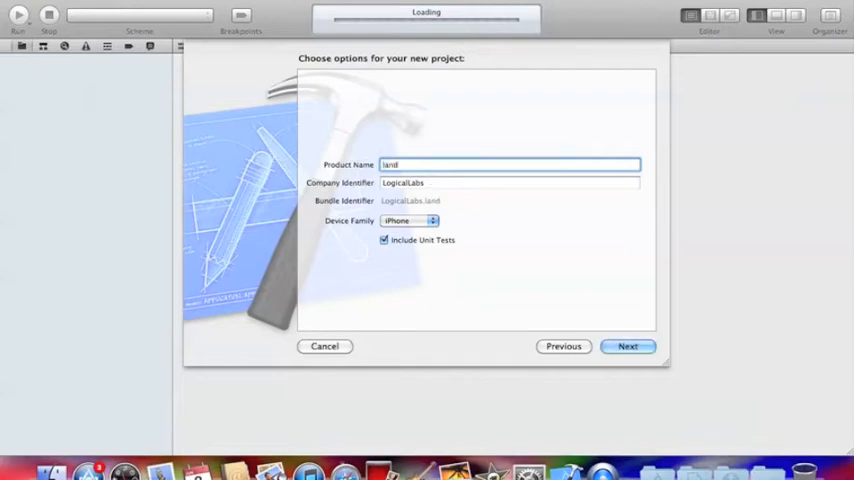
type("scape")
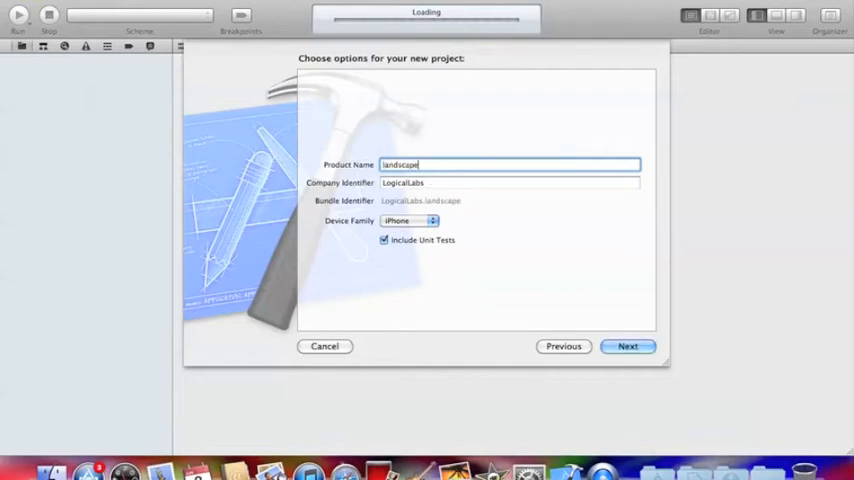
type("view")
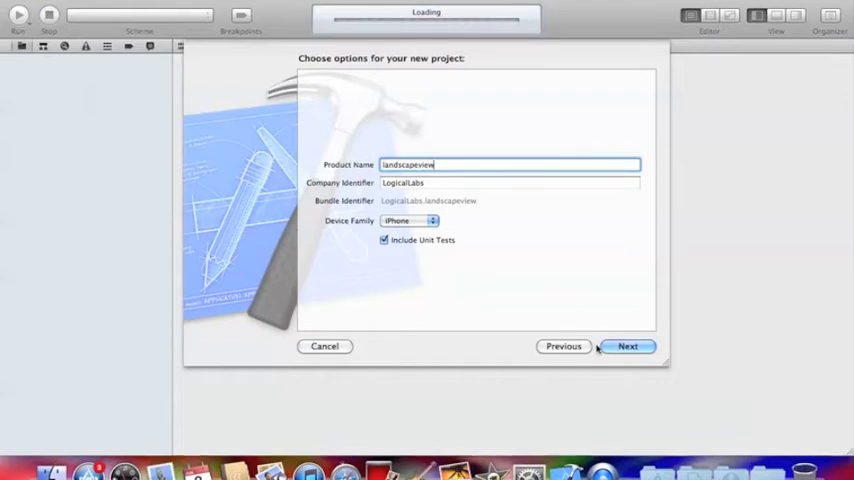
left_click(628, 346)
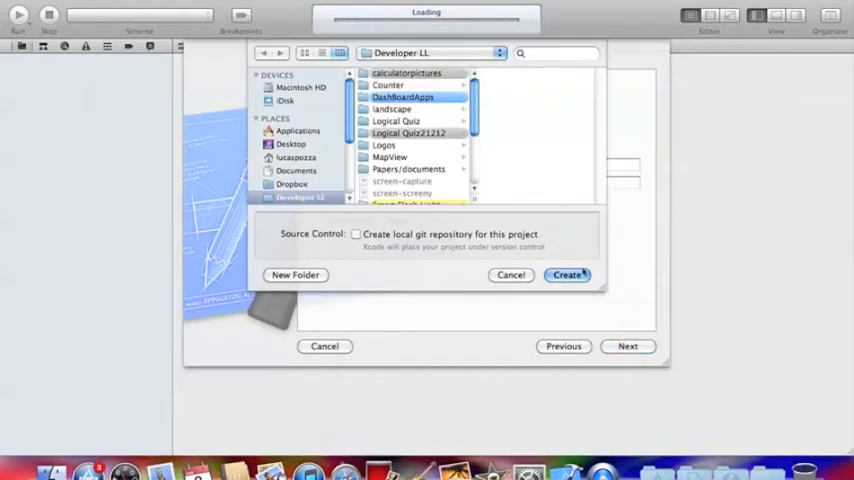
Create the project, then open landscapeview-Info.plist from the Supporting Files group
left_click(566, 276)
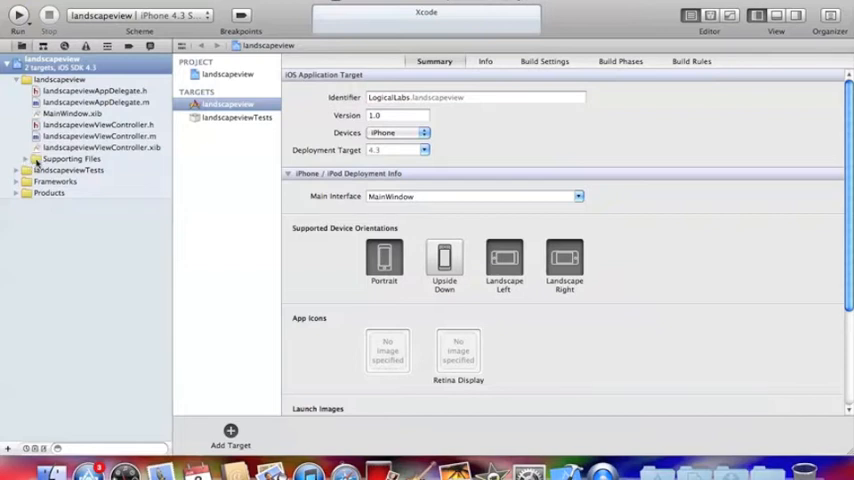
left_click(72, 160)
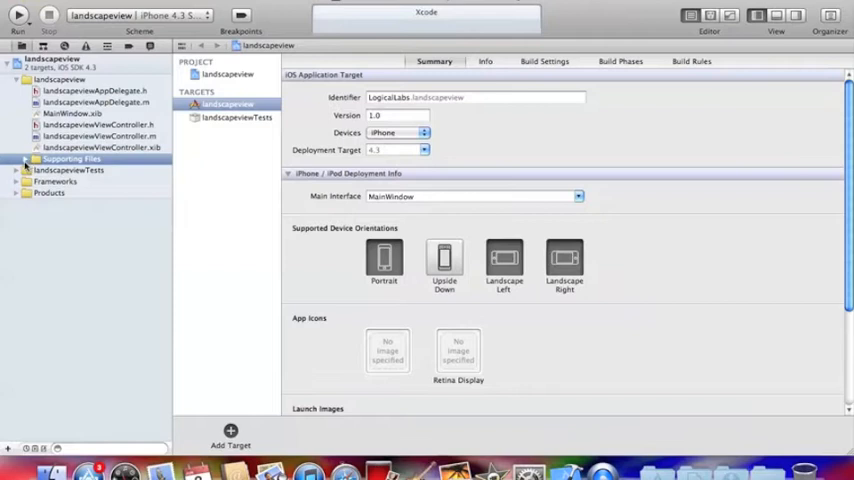
left_click(24, 160)
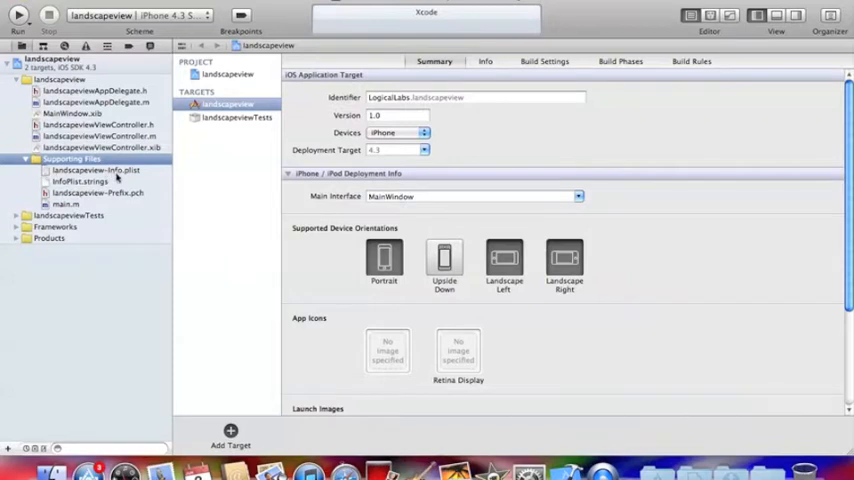
left_click(96, 170)
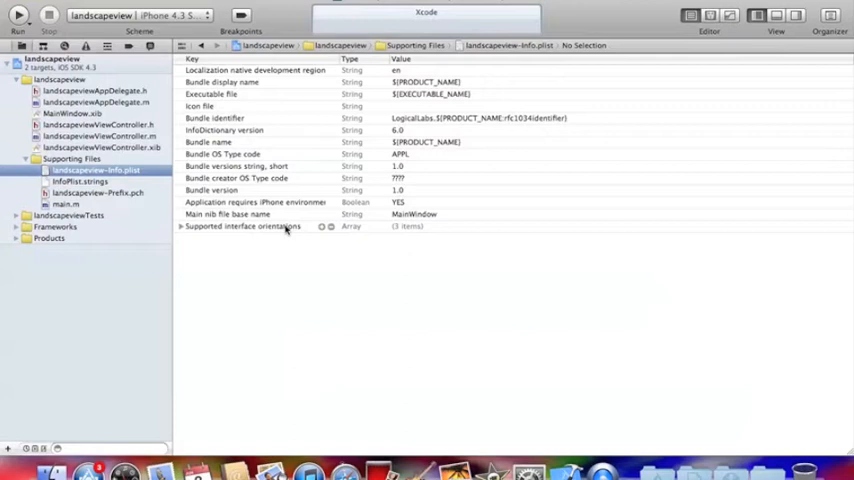
Add an Initial interface orientation entry set to Landscape (left home button)
left_click(244, 226)
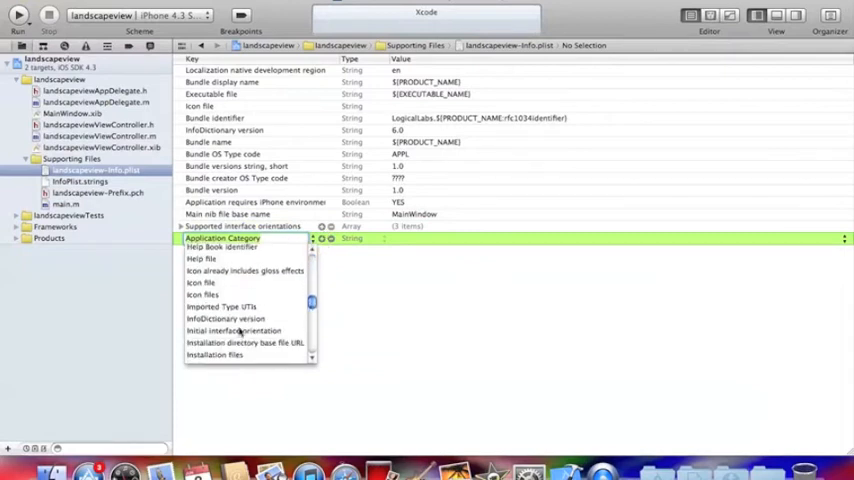
left_click(234, 330)
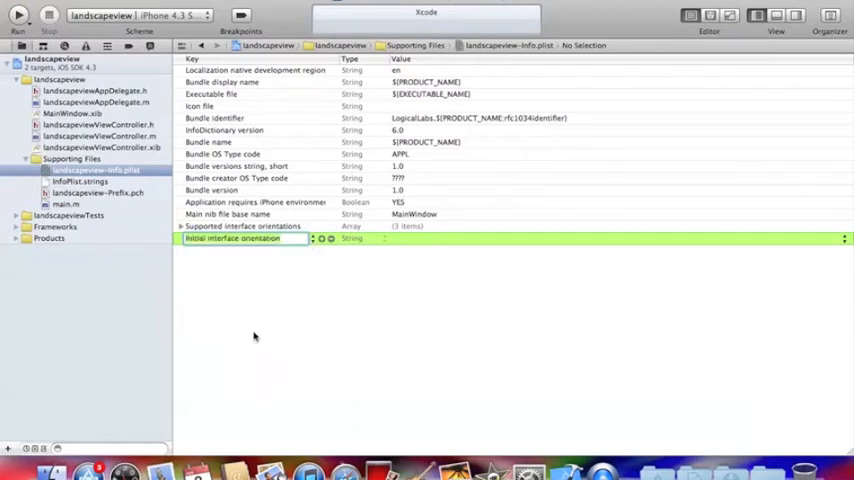
mouse_move(388, 248)
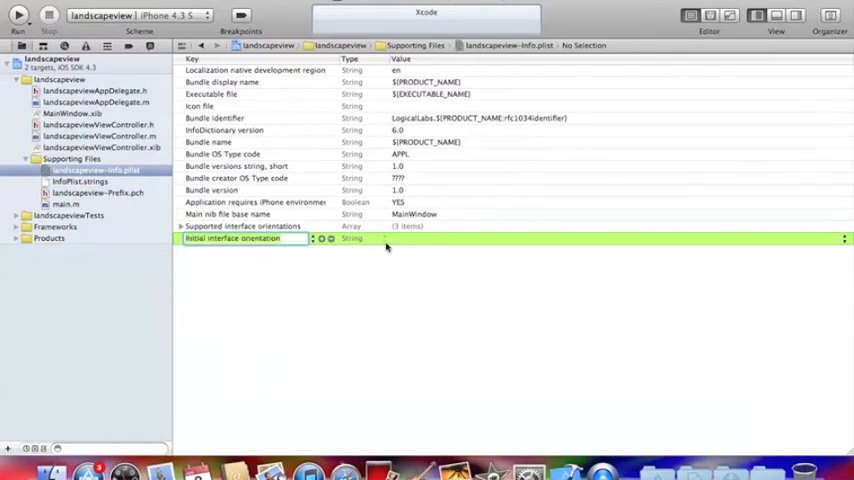
mouse_move(352, 284)
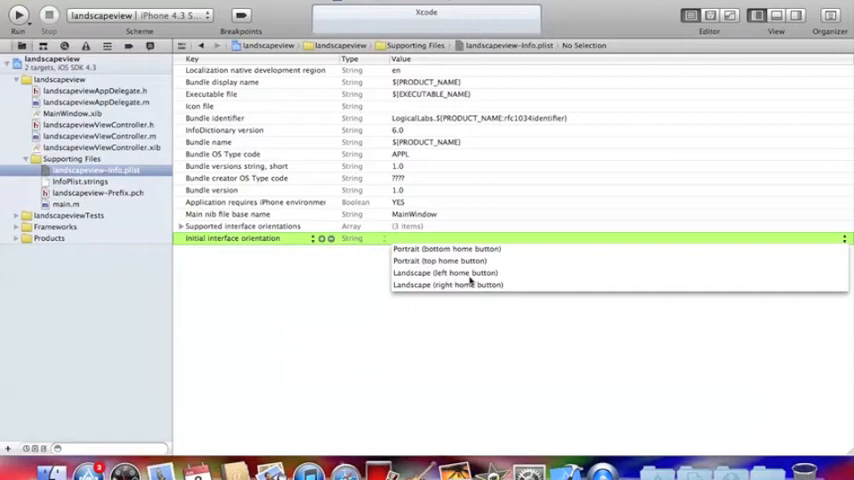
mouse_move(430, 300)
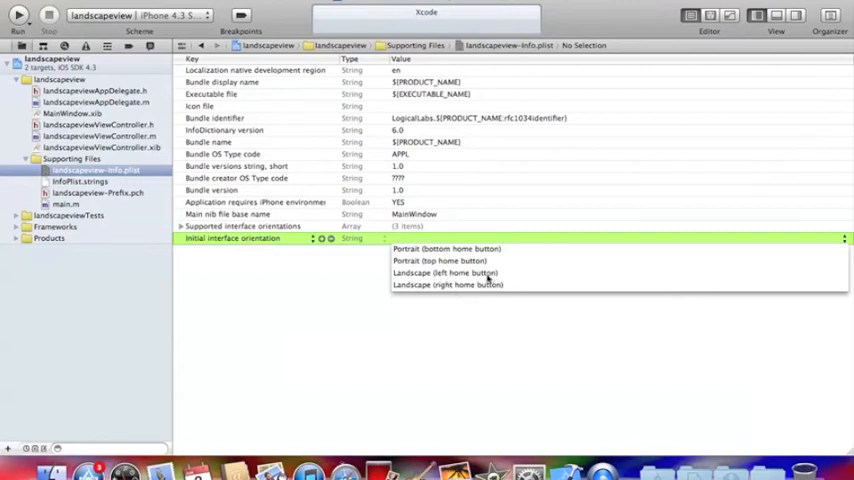
left_click(444, 272)
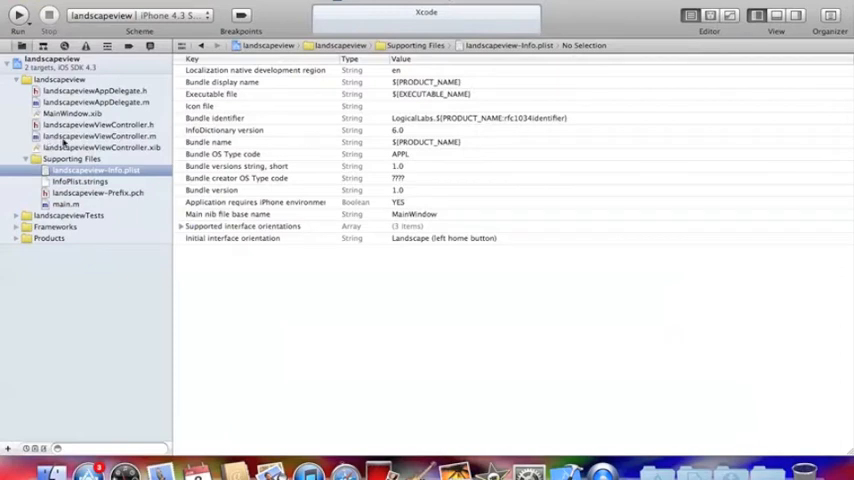
mouse_move(120, 144)
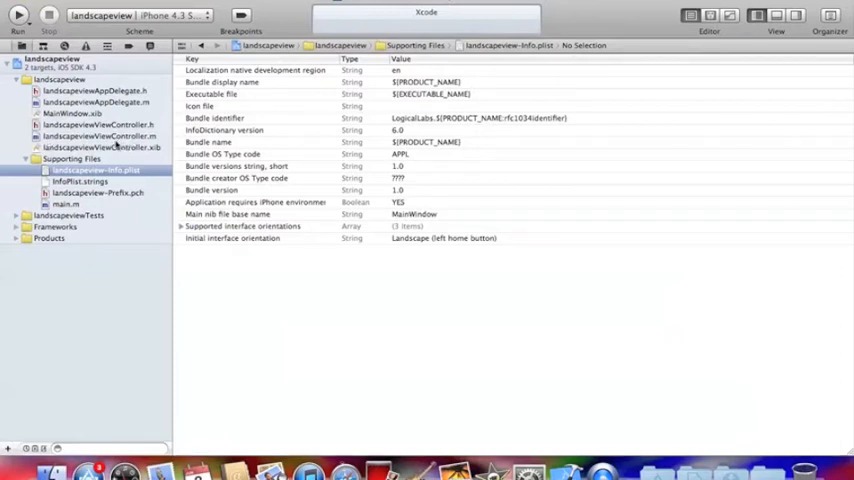
In landscapeviewViewController.m, change the autorotate return constant from Portrait toward UIInterfaceOrientationLandscapeLeft
left_click(100, 136)
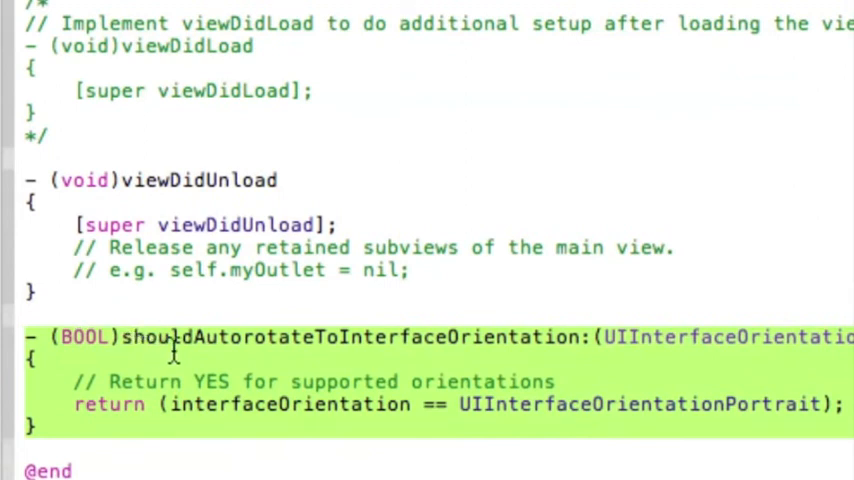
mouse_move(270, 344)
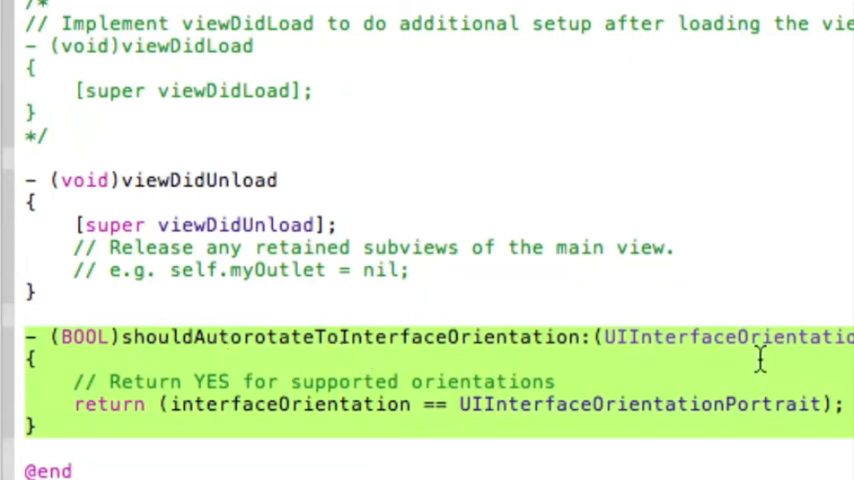
scroll("right", 3)
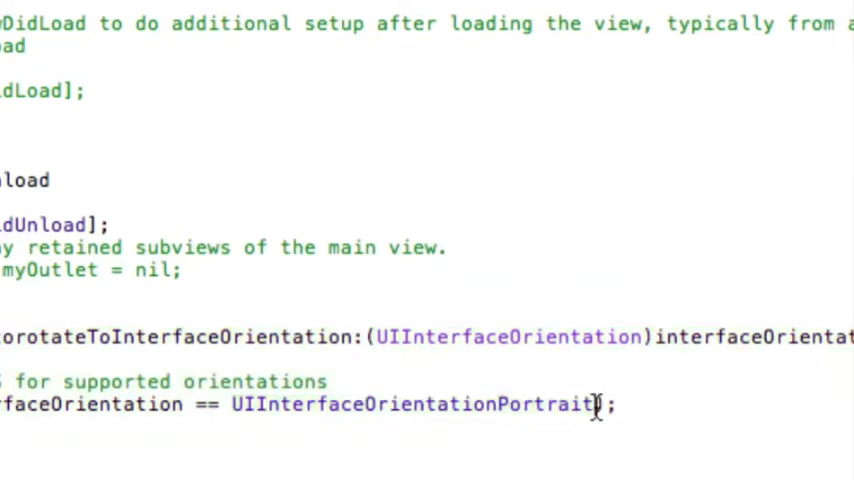
key("BackSpace")
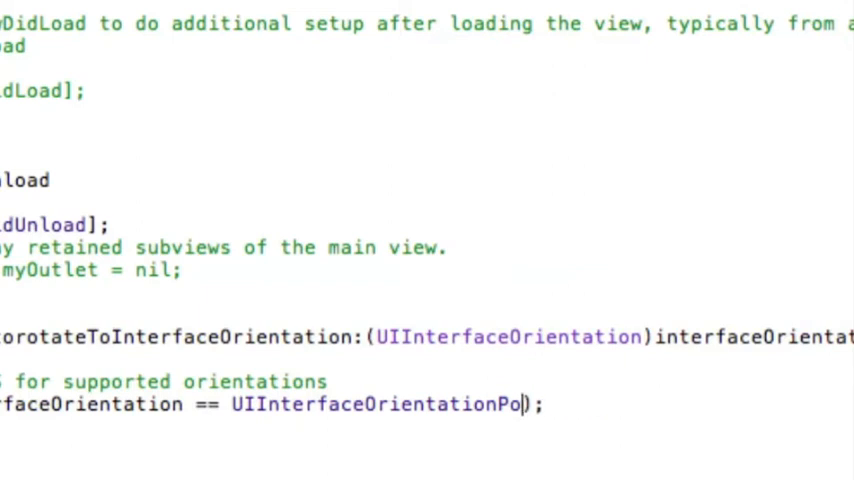
key("Backspace")
type("Lan")
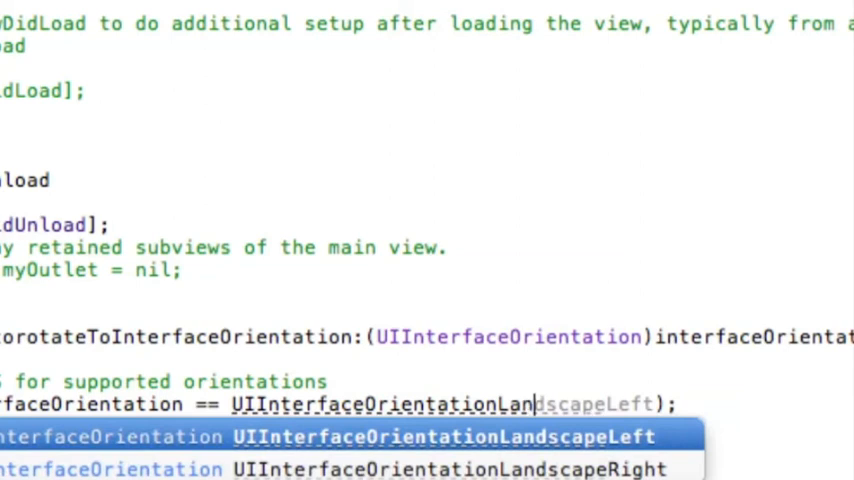
mouse_move(648, 456)
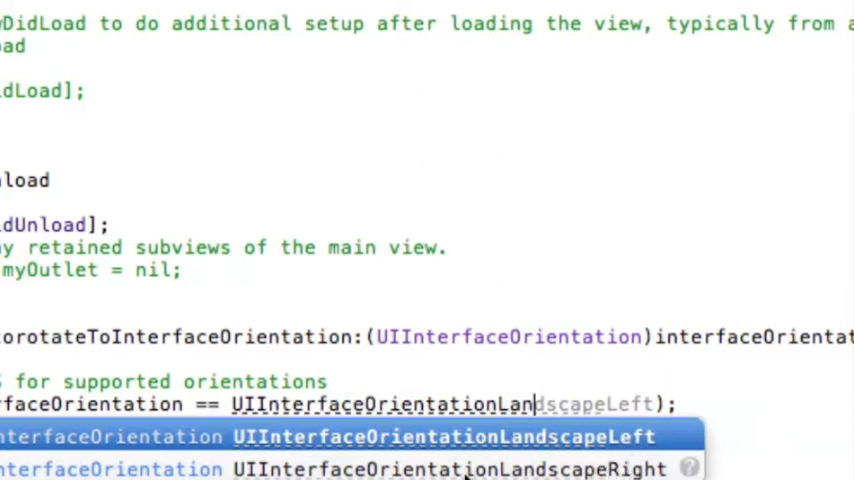
mouse_move(484, 464)
type("dscapeLeft")
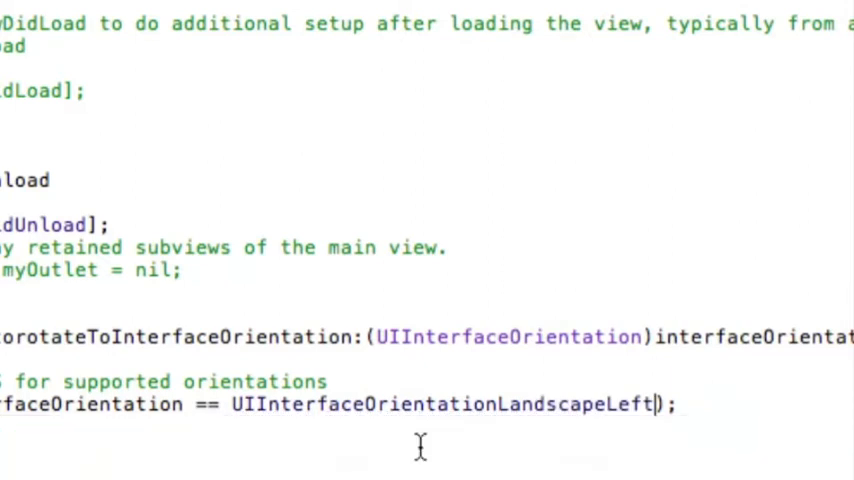
mouse_move(376, 420)
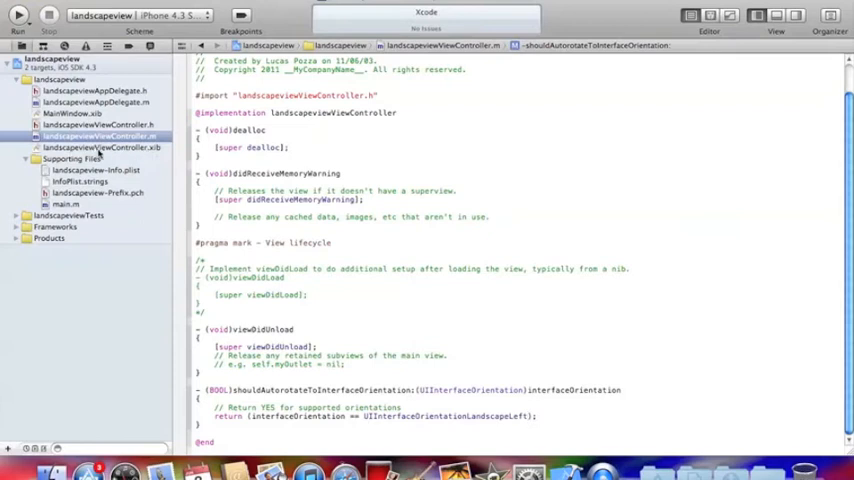
In landscapeviewViewController.xib, set the View's Simulated Metrics Orientation to Landscape
left_click(100, 148)
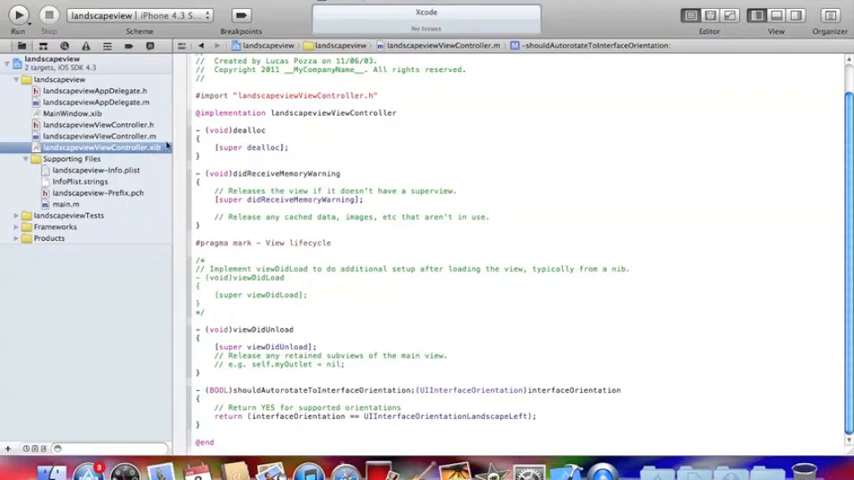
left_click(100, 148)
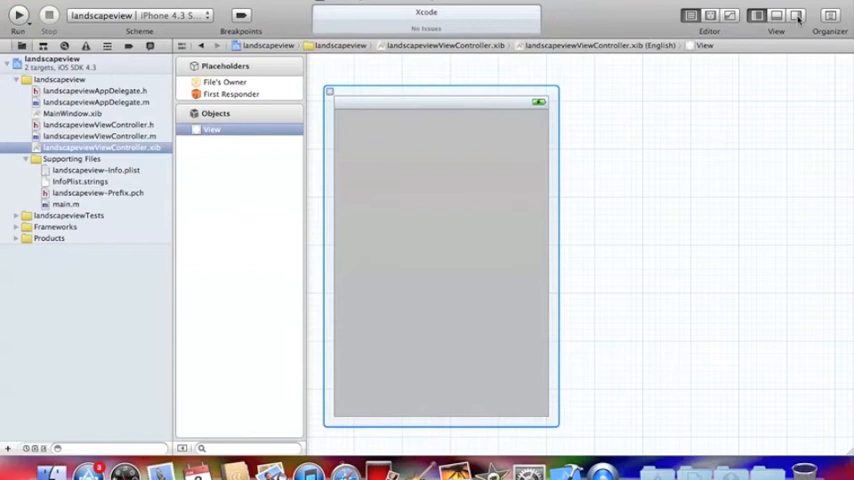
left_click(796, 16)
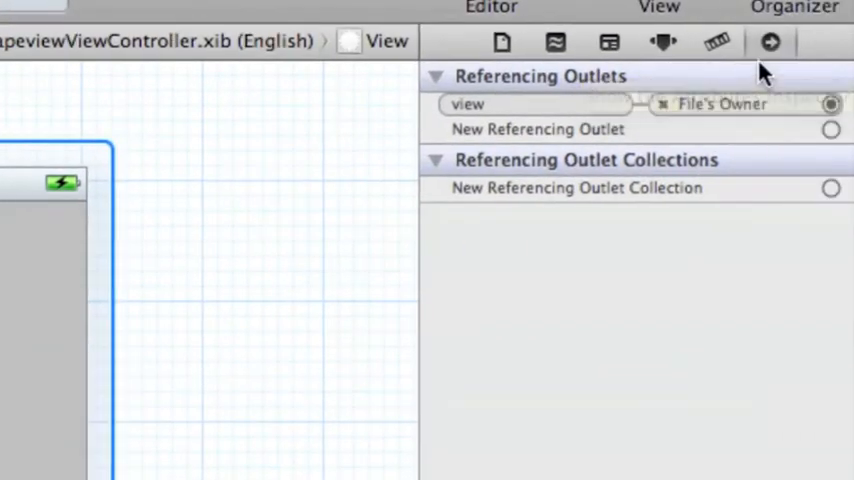
left_click(664, 42)
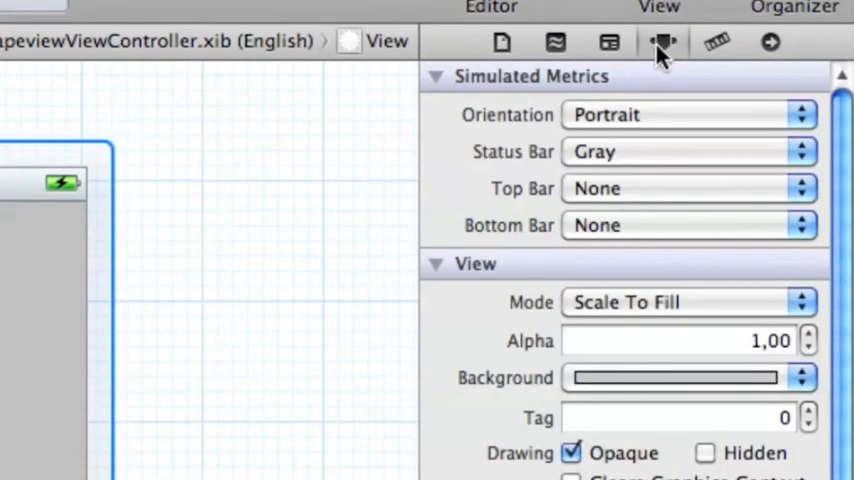
mouse_move(104, 236)
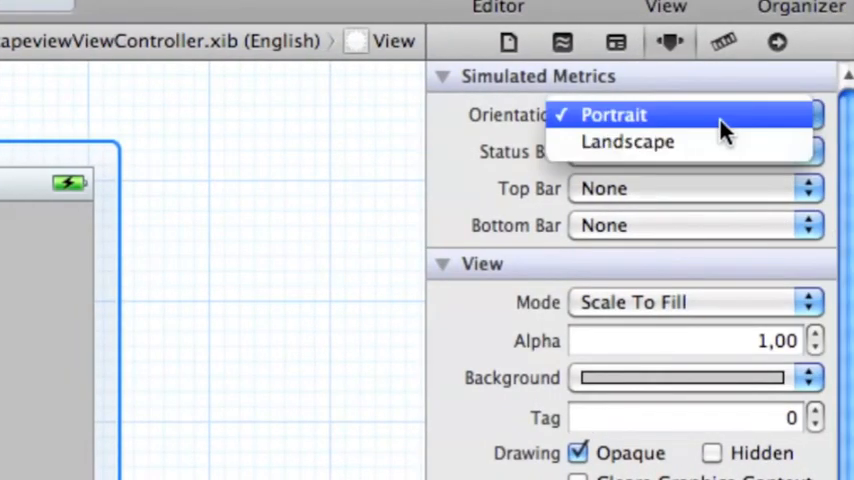
left_click(628, 140)
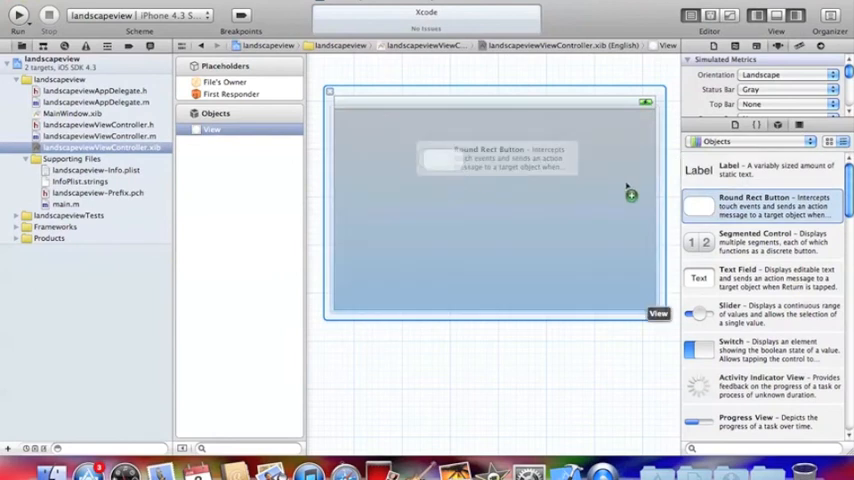
Place a Round Rect Button in the centre of the landscape view and build and run the app
left_click_drag(698, 204, 450, 162)
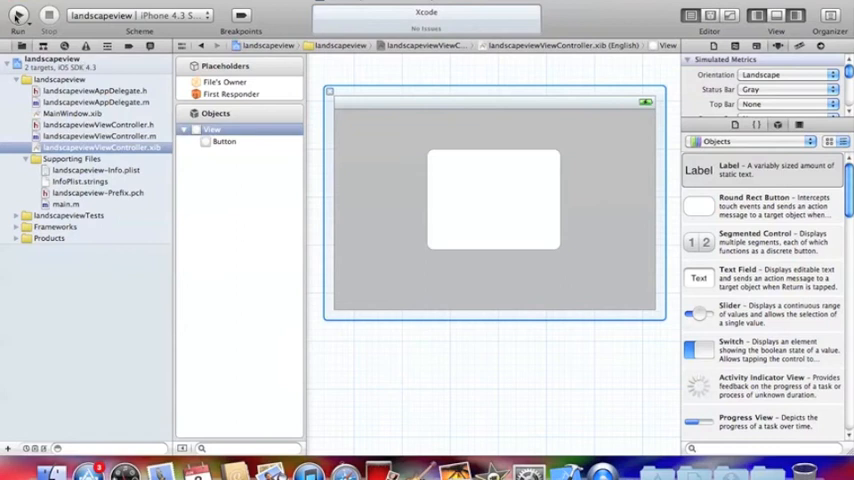
left_click(18, 16)
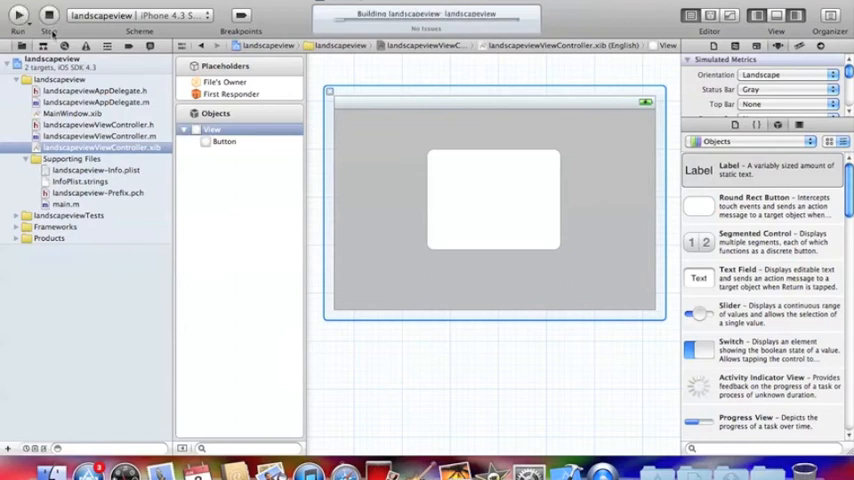
left_click(18, 18)
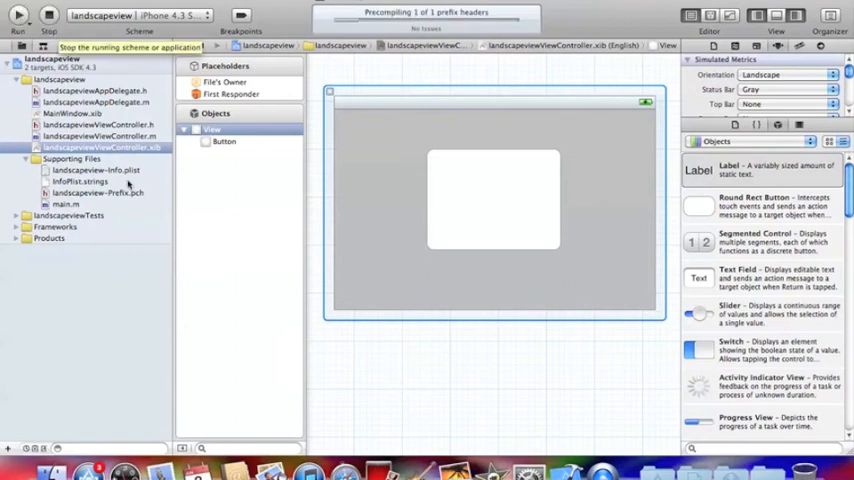
left_click(18, 16)
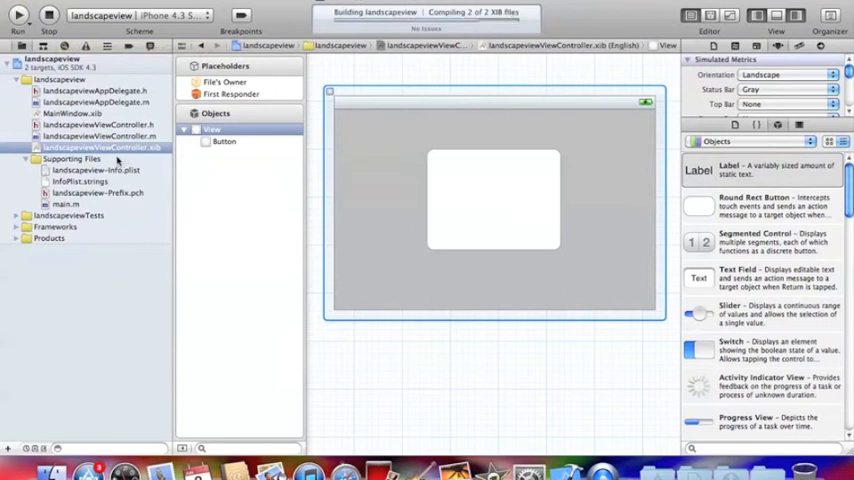
left_click(18, 16)
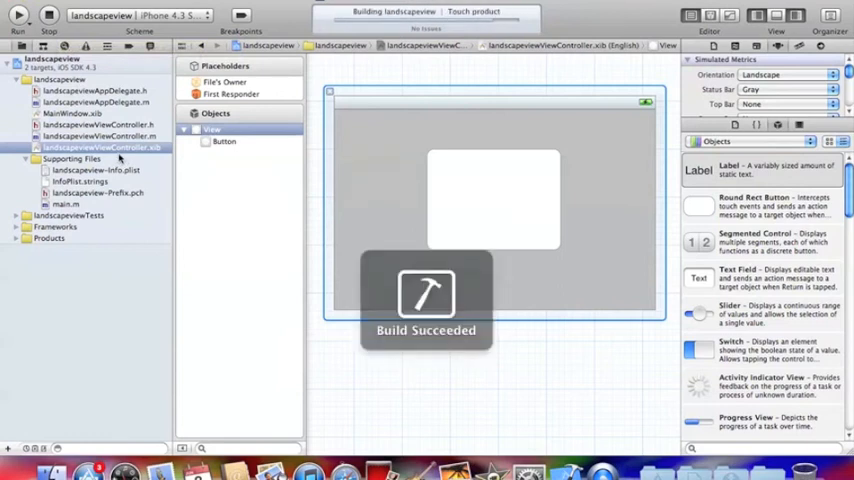
Rotate the simulated iPhone left so the running app shows its button in landscape
left_click(18, 16)
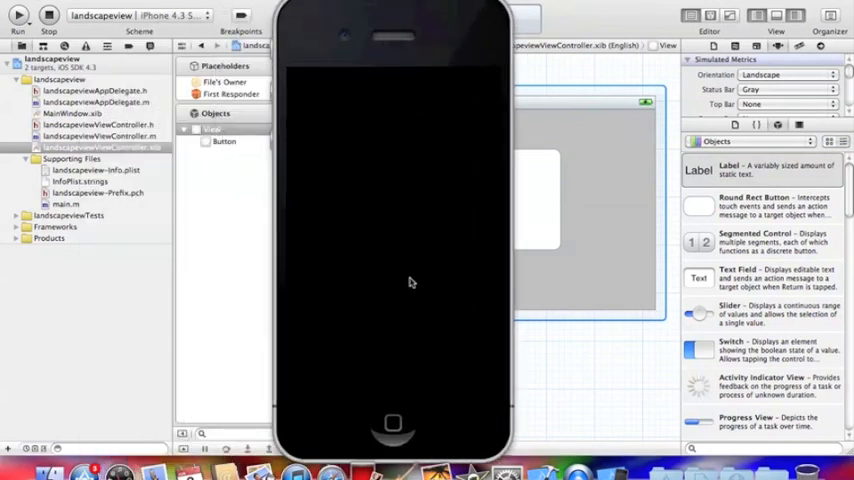
mouse_move(408, 194)
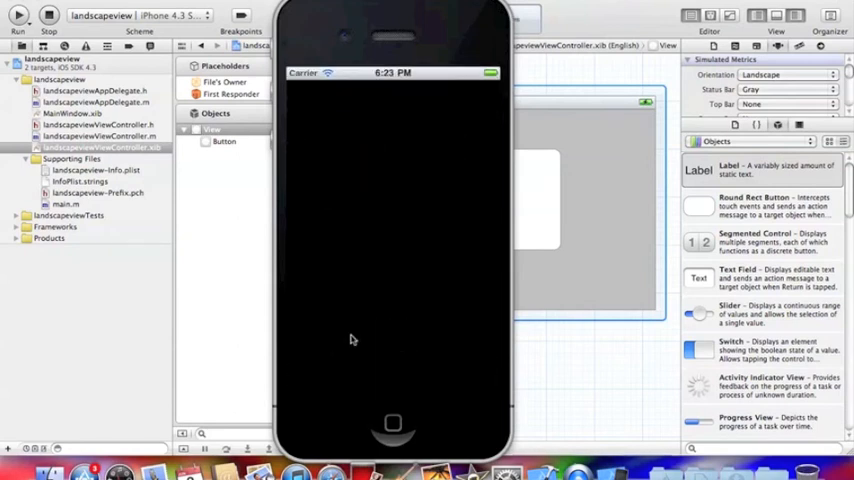
left_click(18, 16)
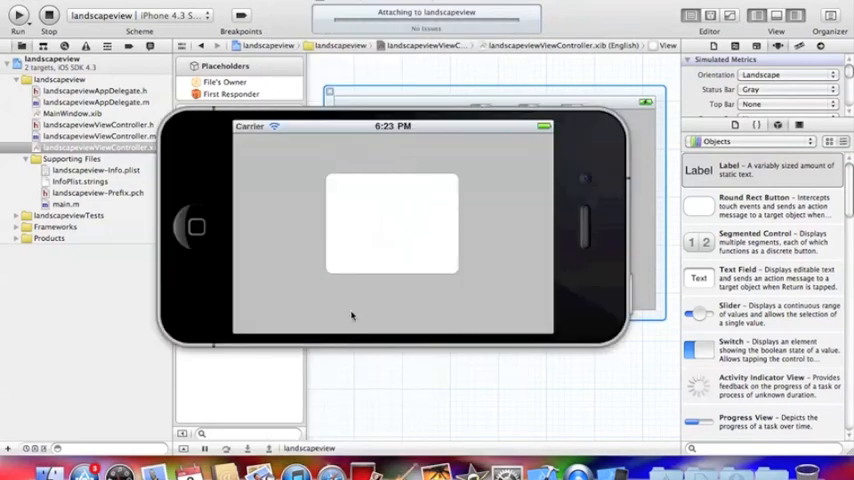
left_click(18, 16)
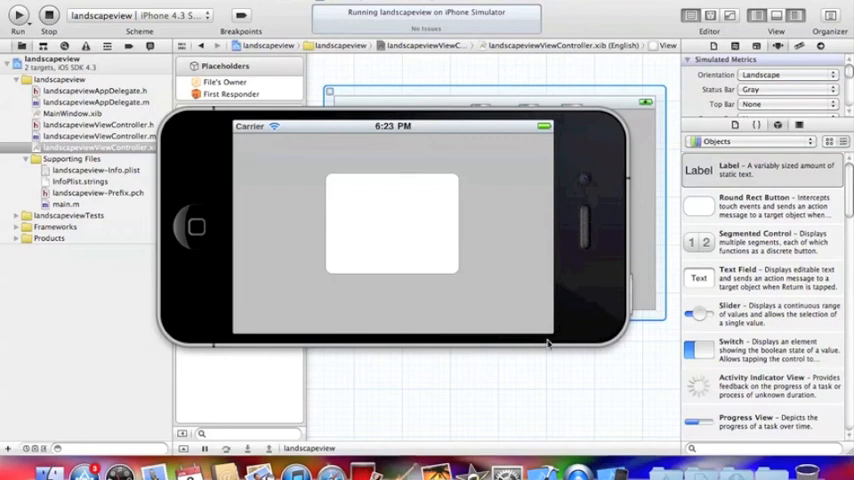
mouse_move(584, 196)
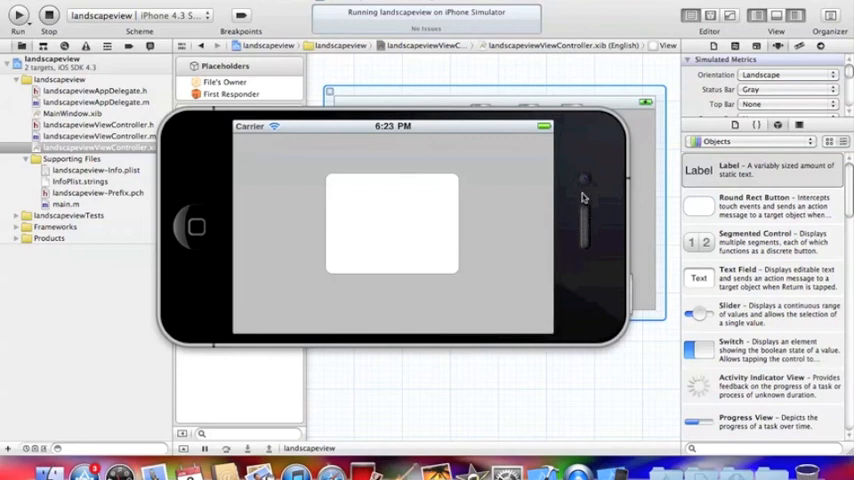
mouse_move(438, 212)
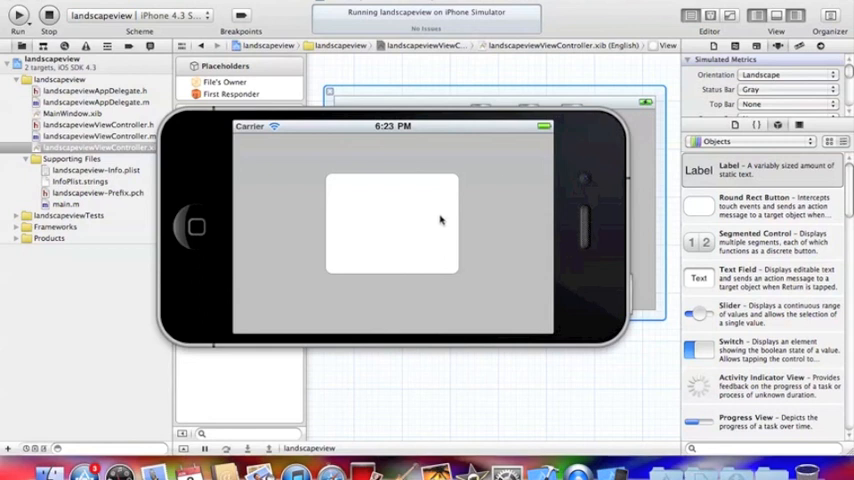
mouse_move(500, 136)
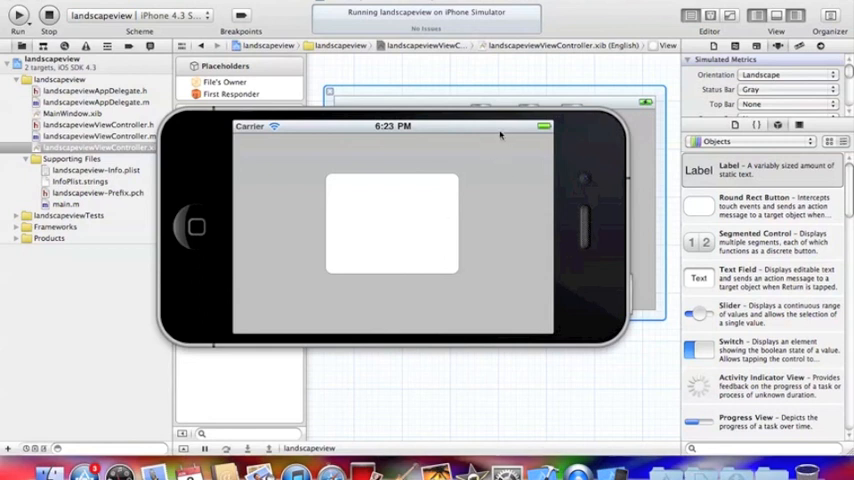
mouse_move(356, 264)
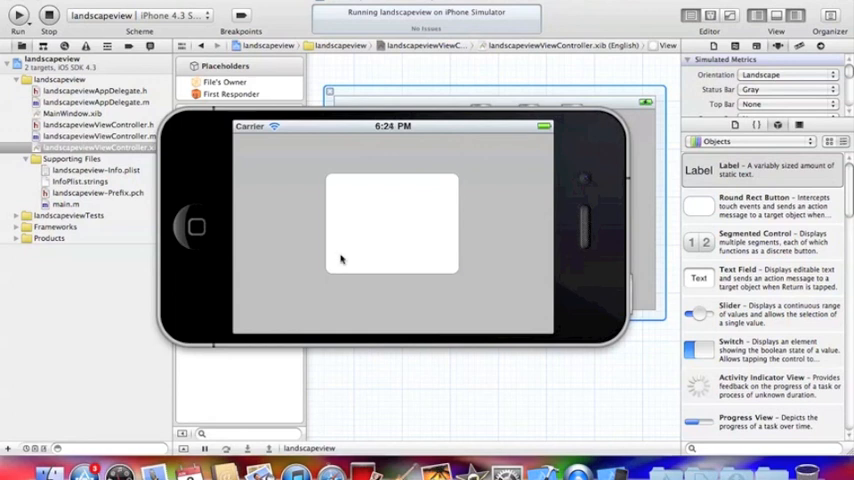
mouse_move(238, 144)
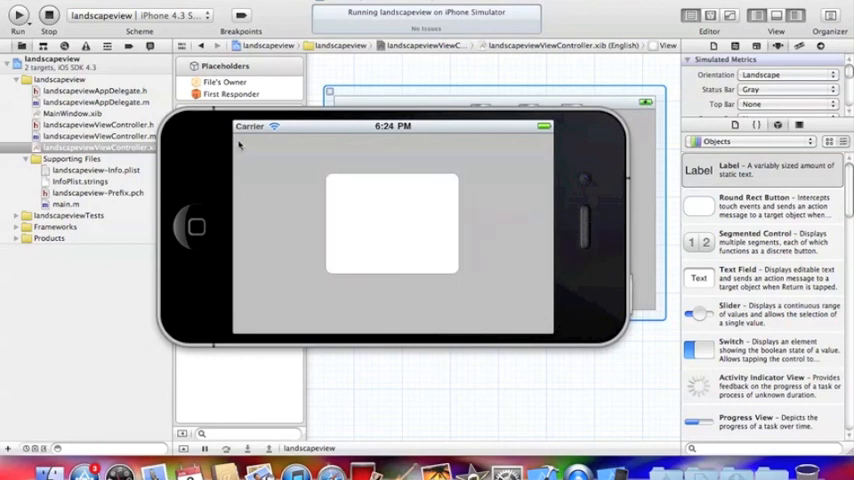